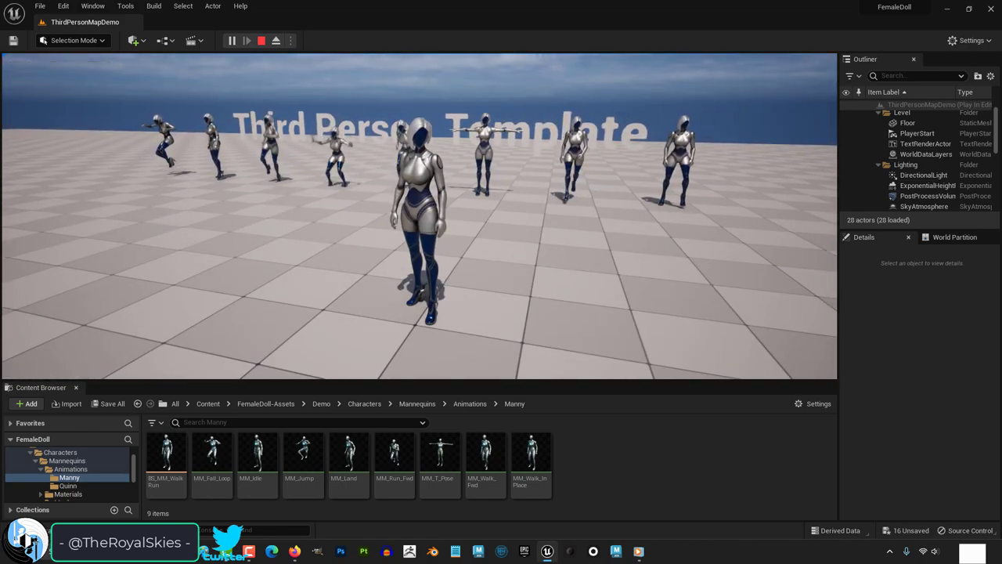
- Stop the Play In Editor session to return to editing the level
{"action": "left_click", "coordinate": [261, 40]}
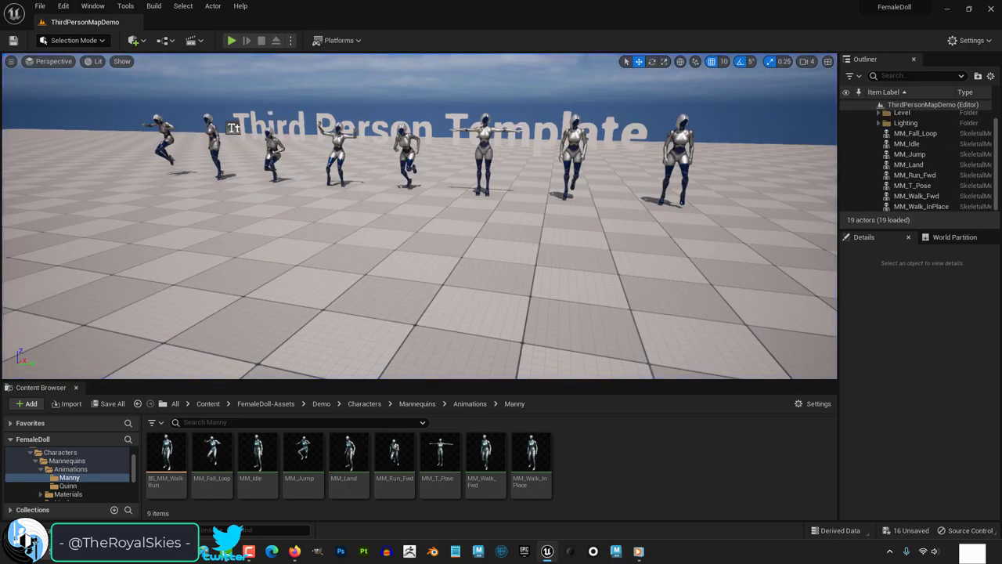
- Open the Animations > Manny folder and select the default Manny animation assets
{"action": "left_click", "coordinate": [470, 403]}
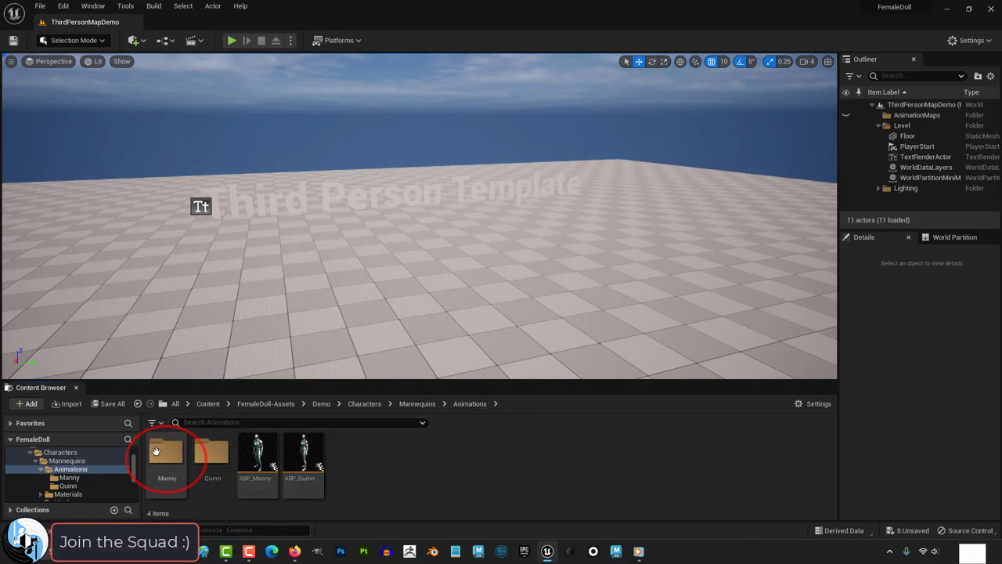
{"action": "double_click", "coordinate": [167, 454]}
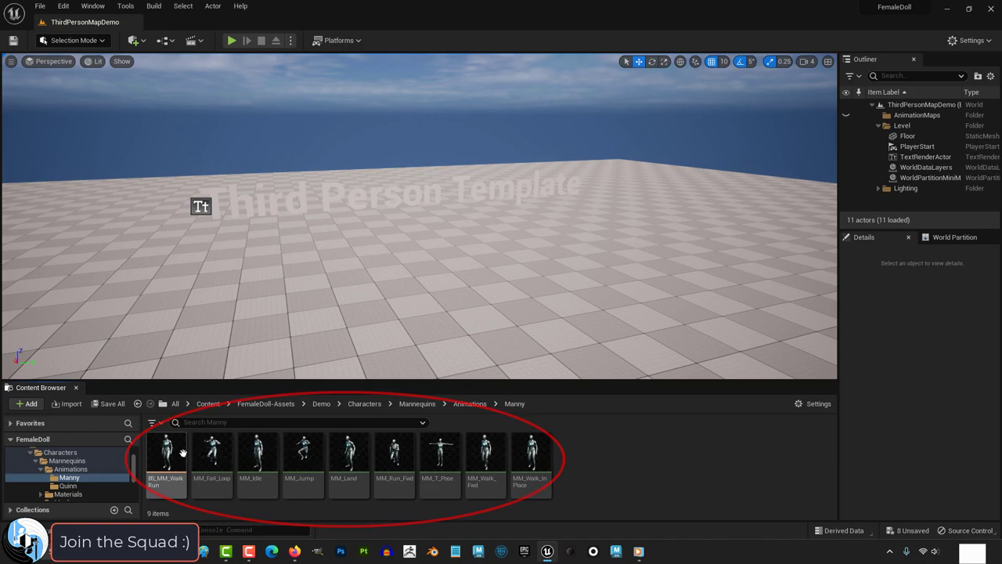
{"action": "left_click", "coordinate": [211, 452]}
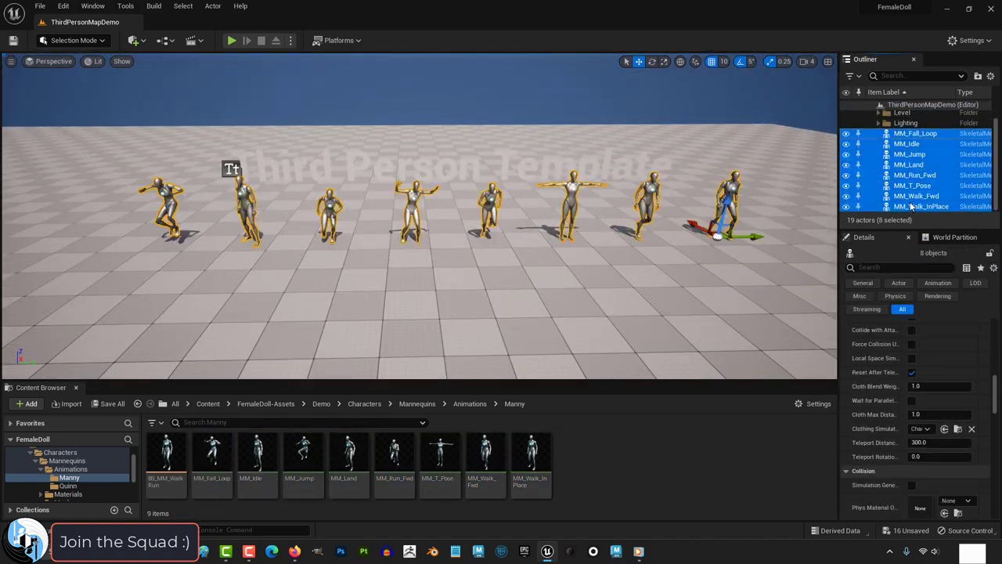
- Test-play until the characters collapse, set their collision preset to PhysicsActor, and replay
{"action": "left_click", "coordinate": [937, 282]}
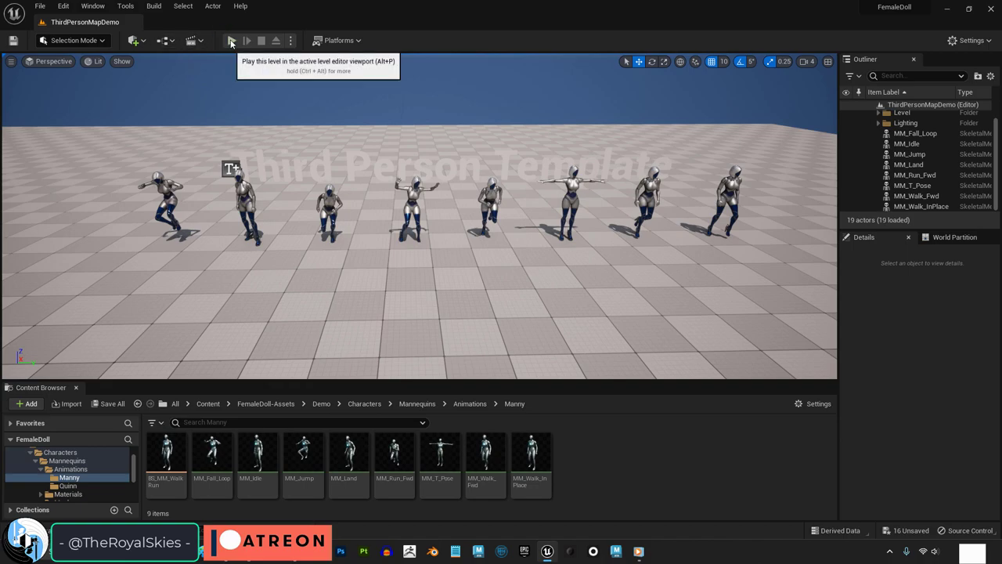
{"action": "left_click", "coordinate": [231, 40]}
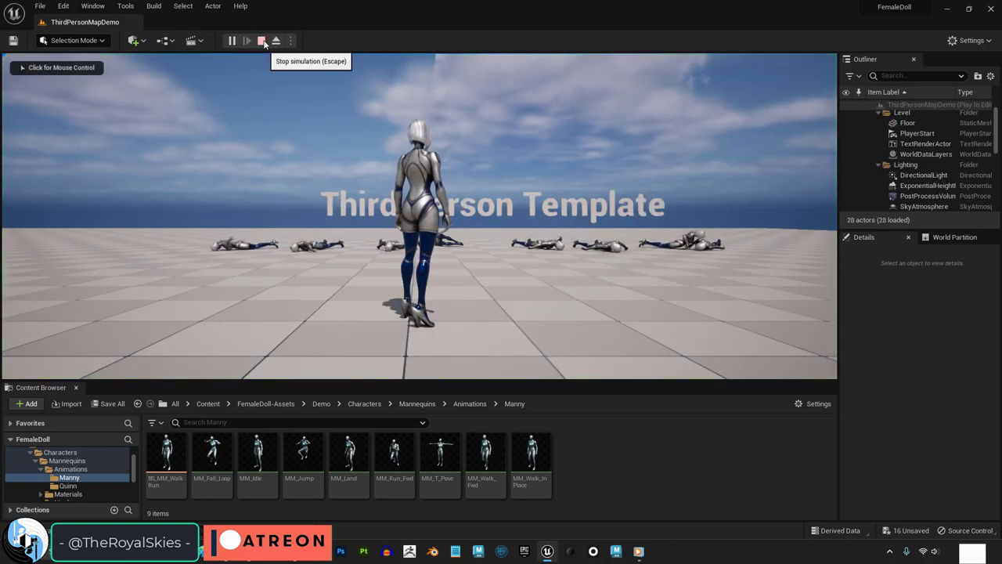
{"action": "left_click", "coordinate": [261, 40]}
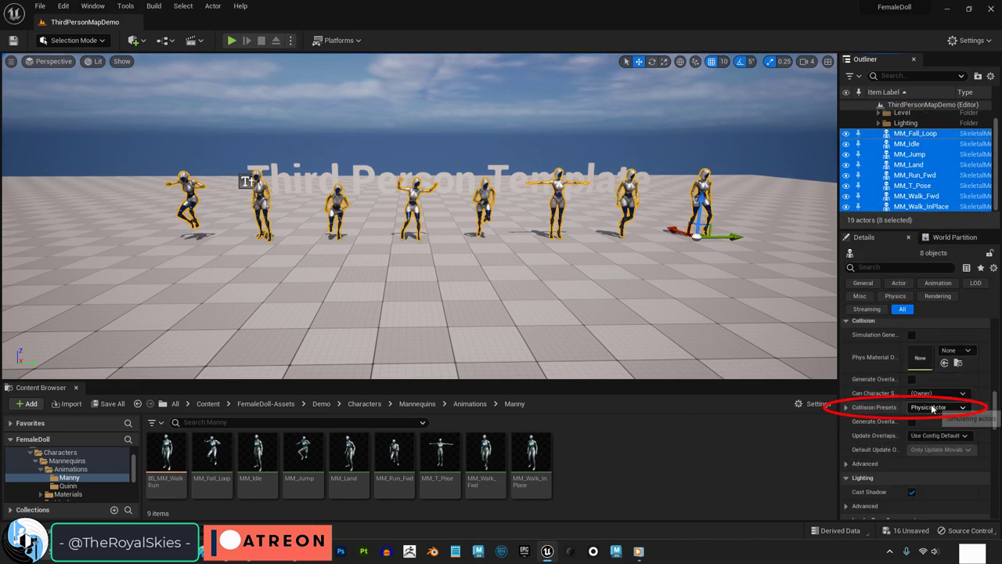
{"action": "left_click", "coordinate": [231, 40]}
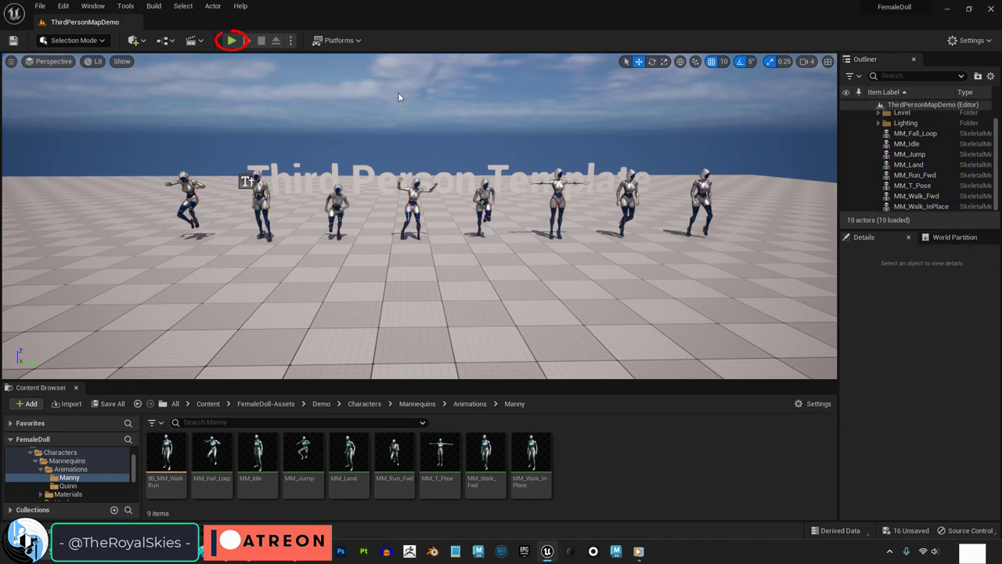
{"action": "left_click", "coordinate": [232, 40]}
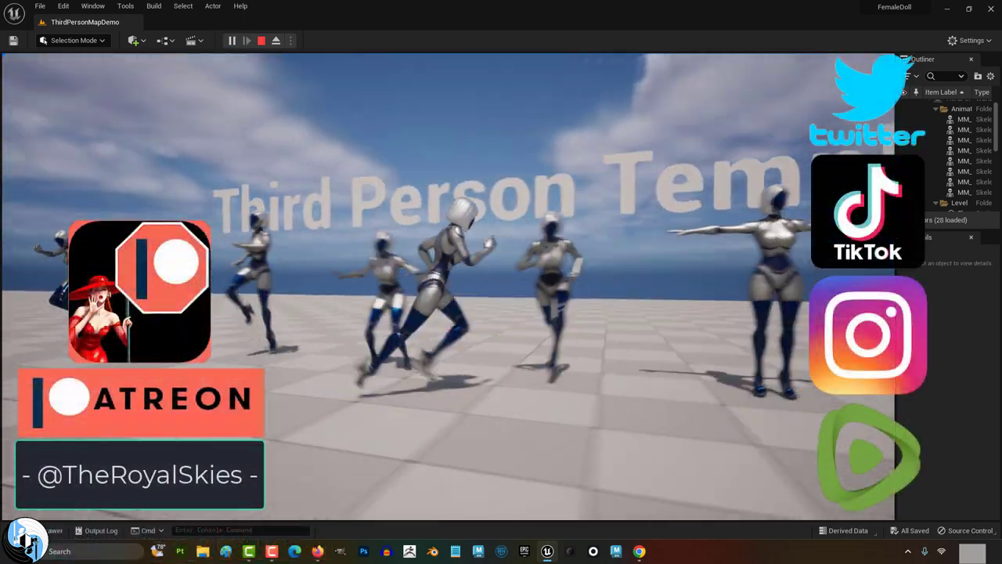